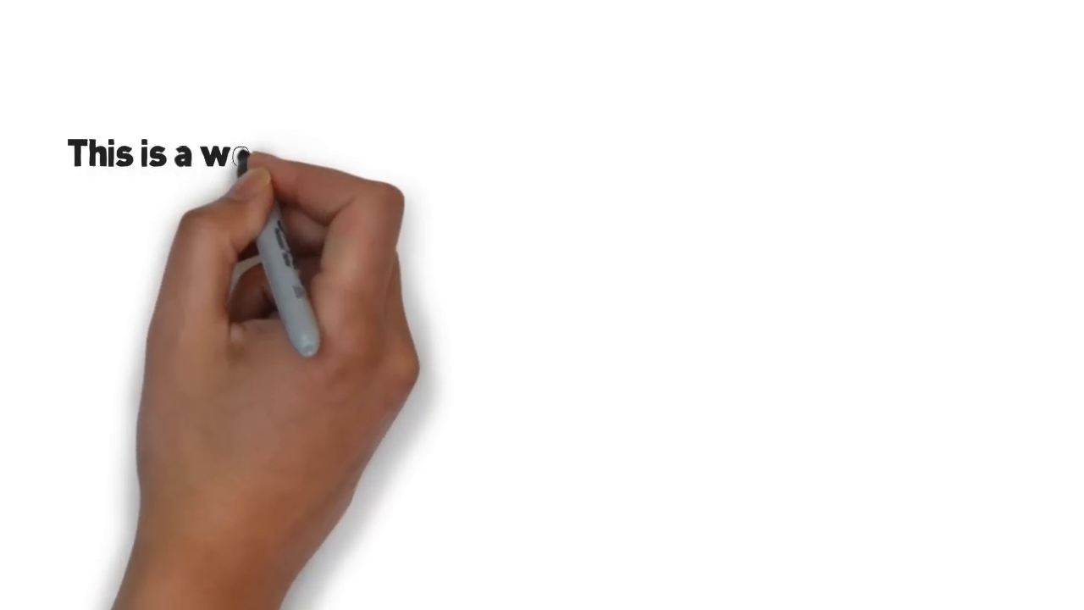
{"action": "type", "text": "website to learn French!"}
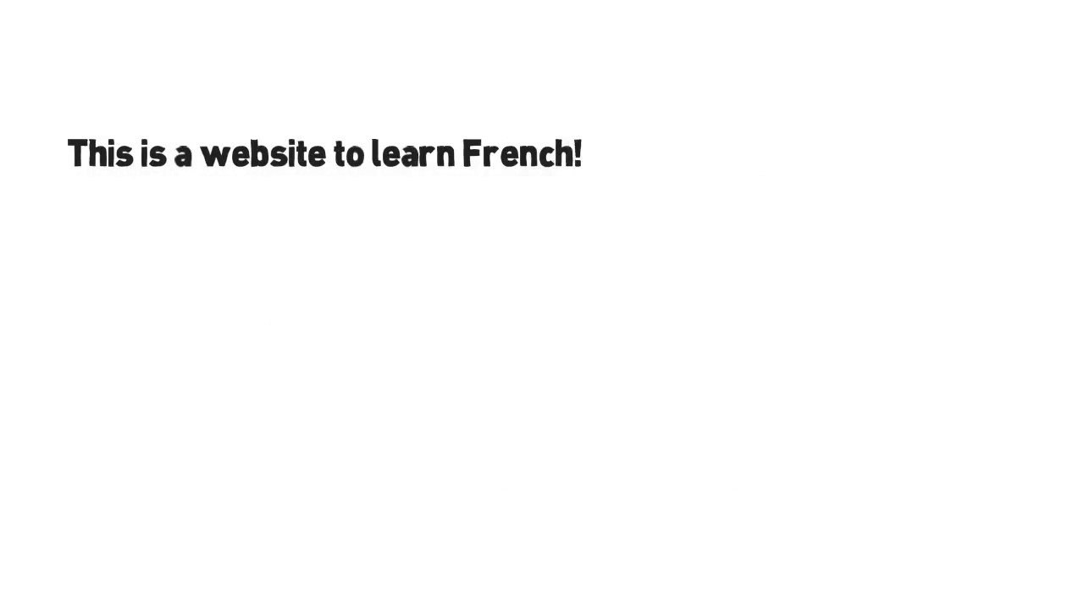